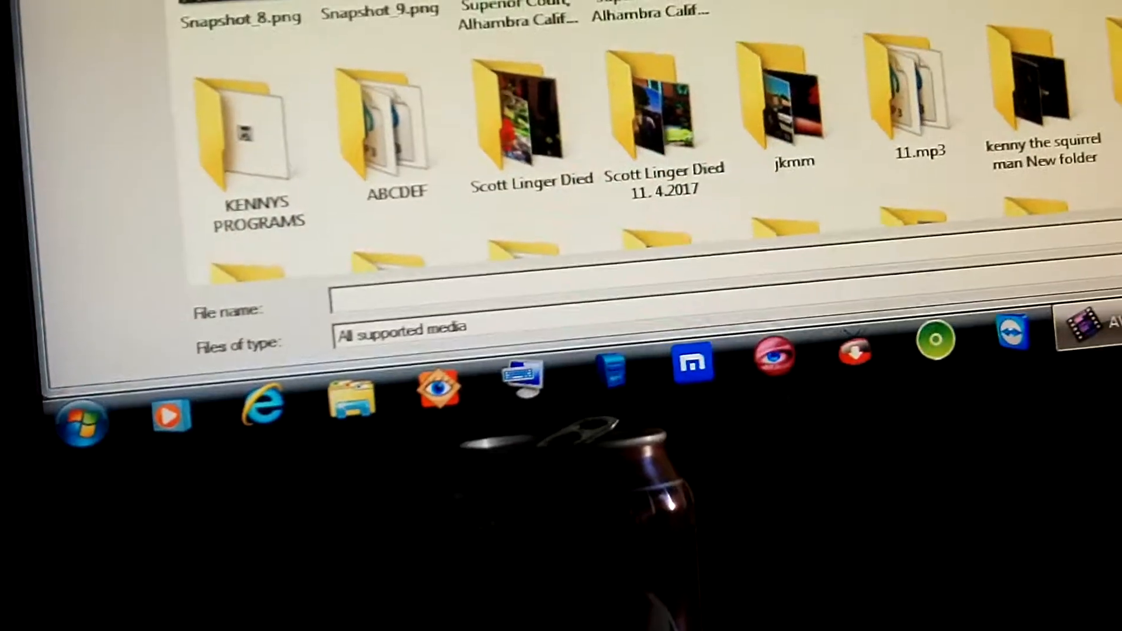
# Scroll the media folder grid and select the Rin folder (92.7 MB, created 8/10/2017).
pyautogui.scroll(3)
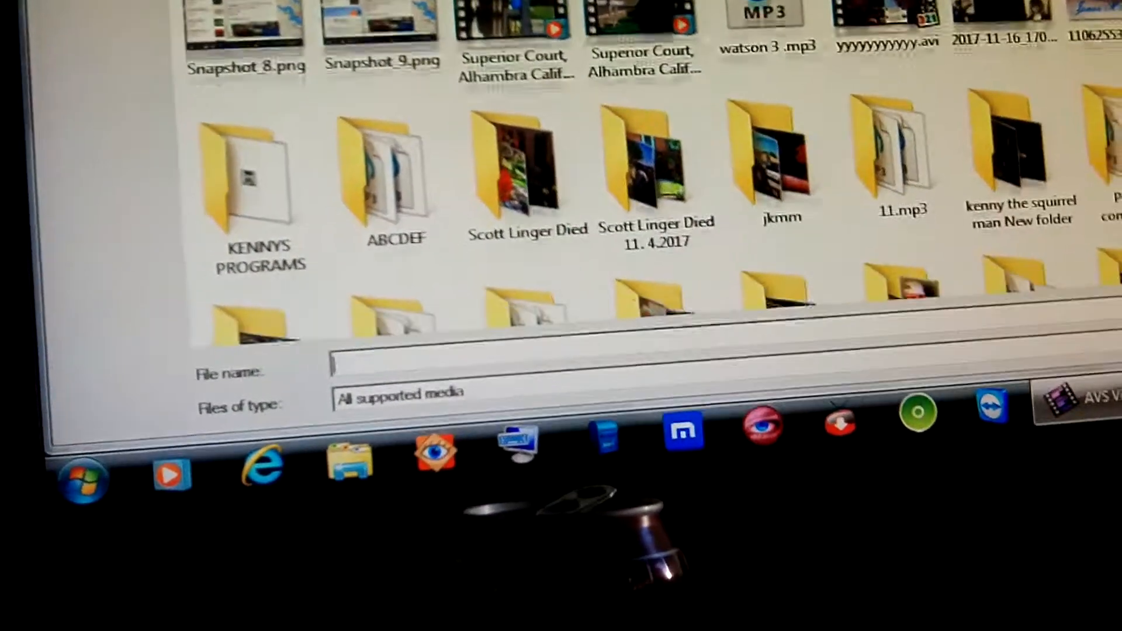
pyautogui.scroll(-3)
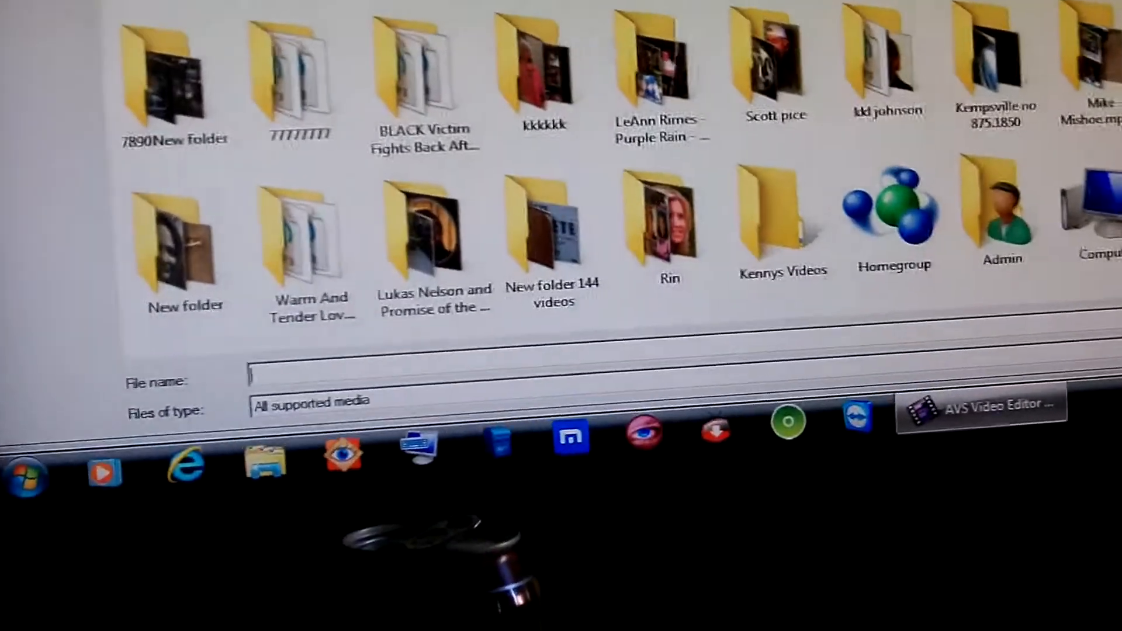
pyautogui.scroll(3)
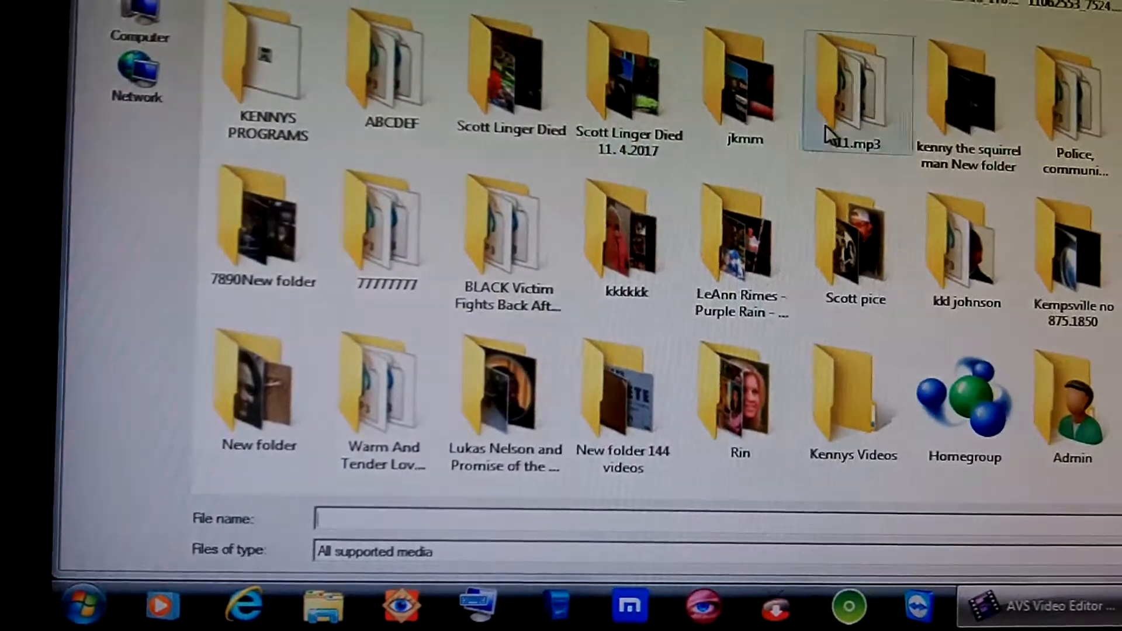
pyautogui.scroll(3)
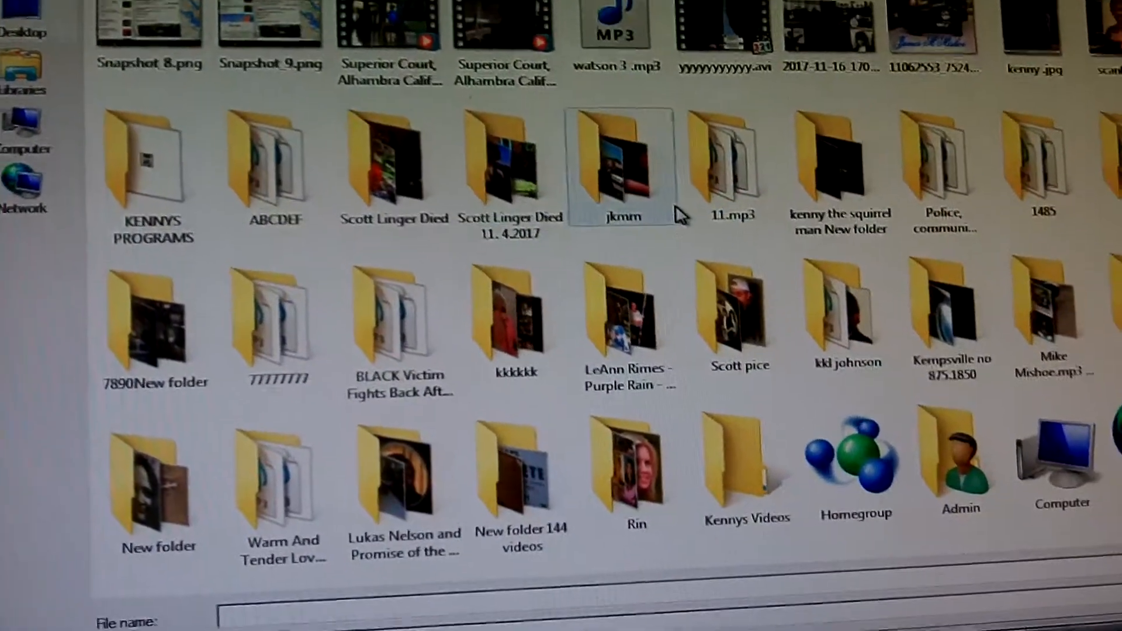
pyautogui.scroll(-3)
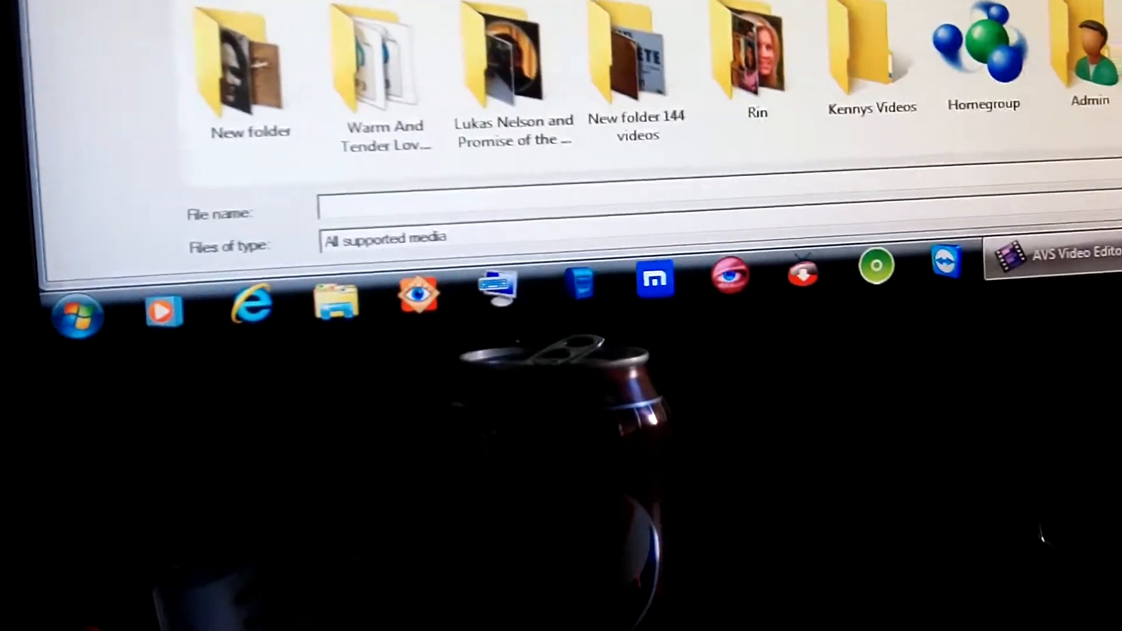
pyautogui.click(773, 65)
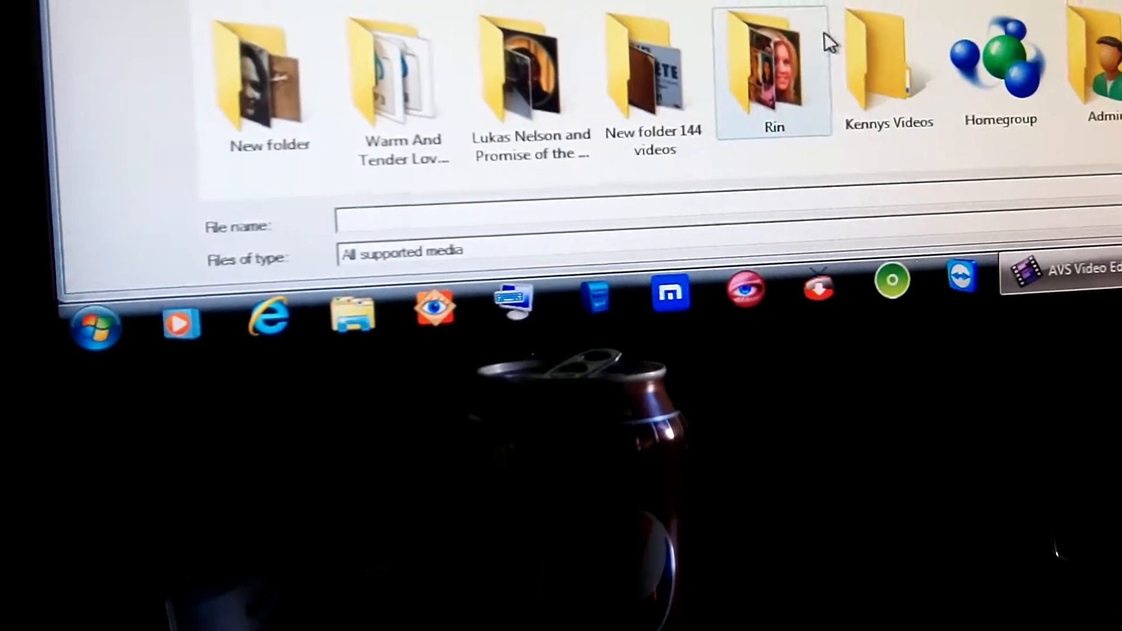
pyautogui.moveTo(780, 65)
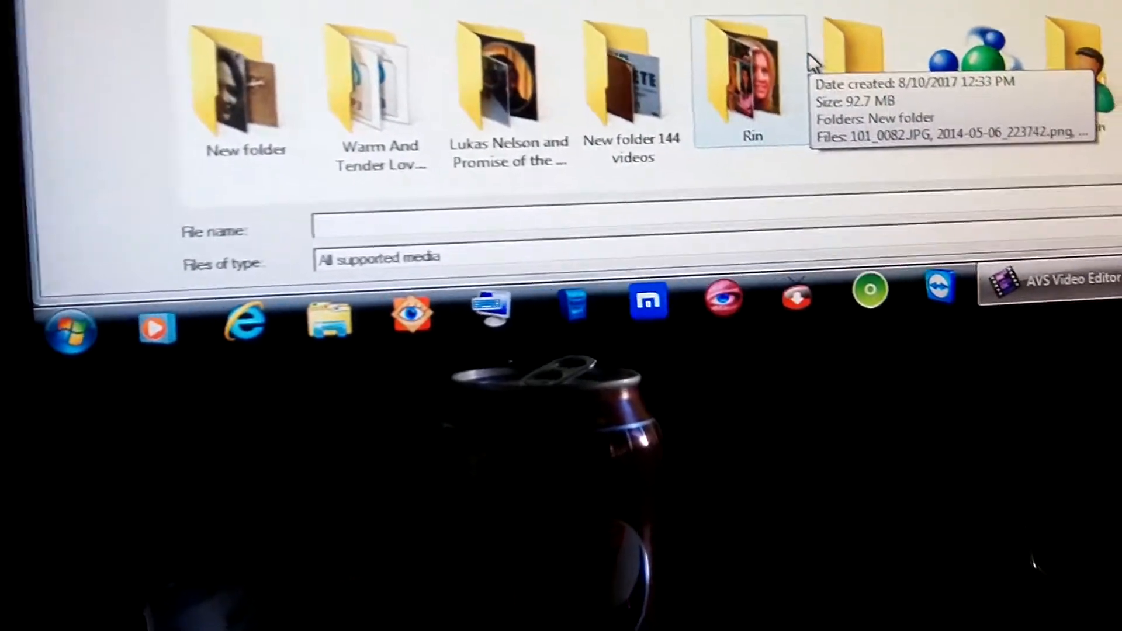